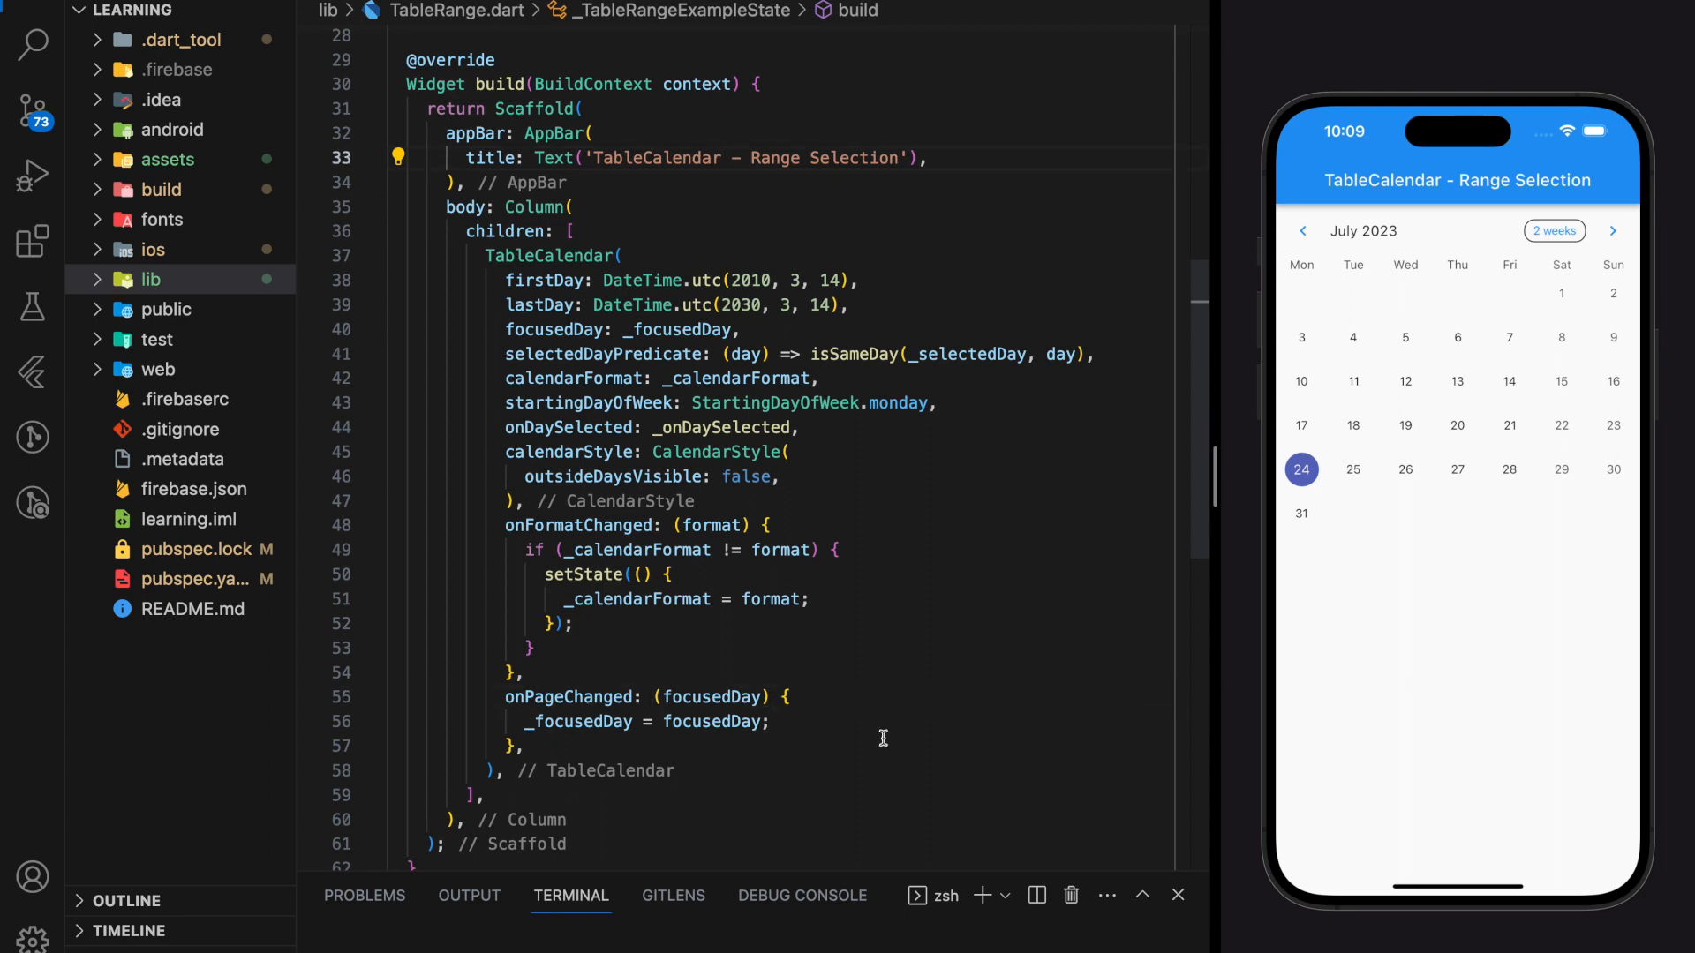
Declare DateTime? _rangeStart and _rangeEnd fields in _TableRangeExampleState
{"action": "left_click", "coordinate": [1457, 425]}
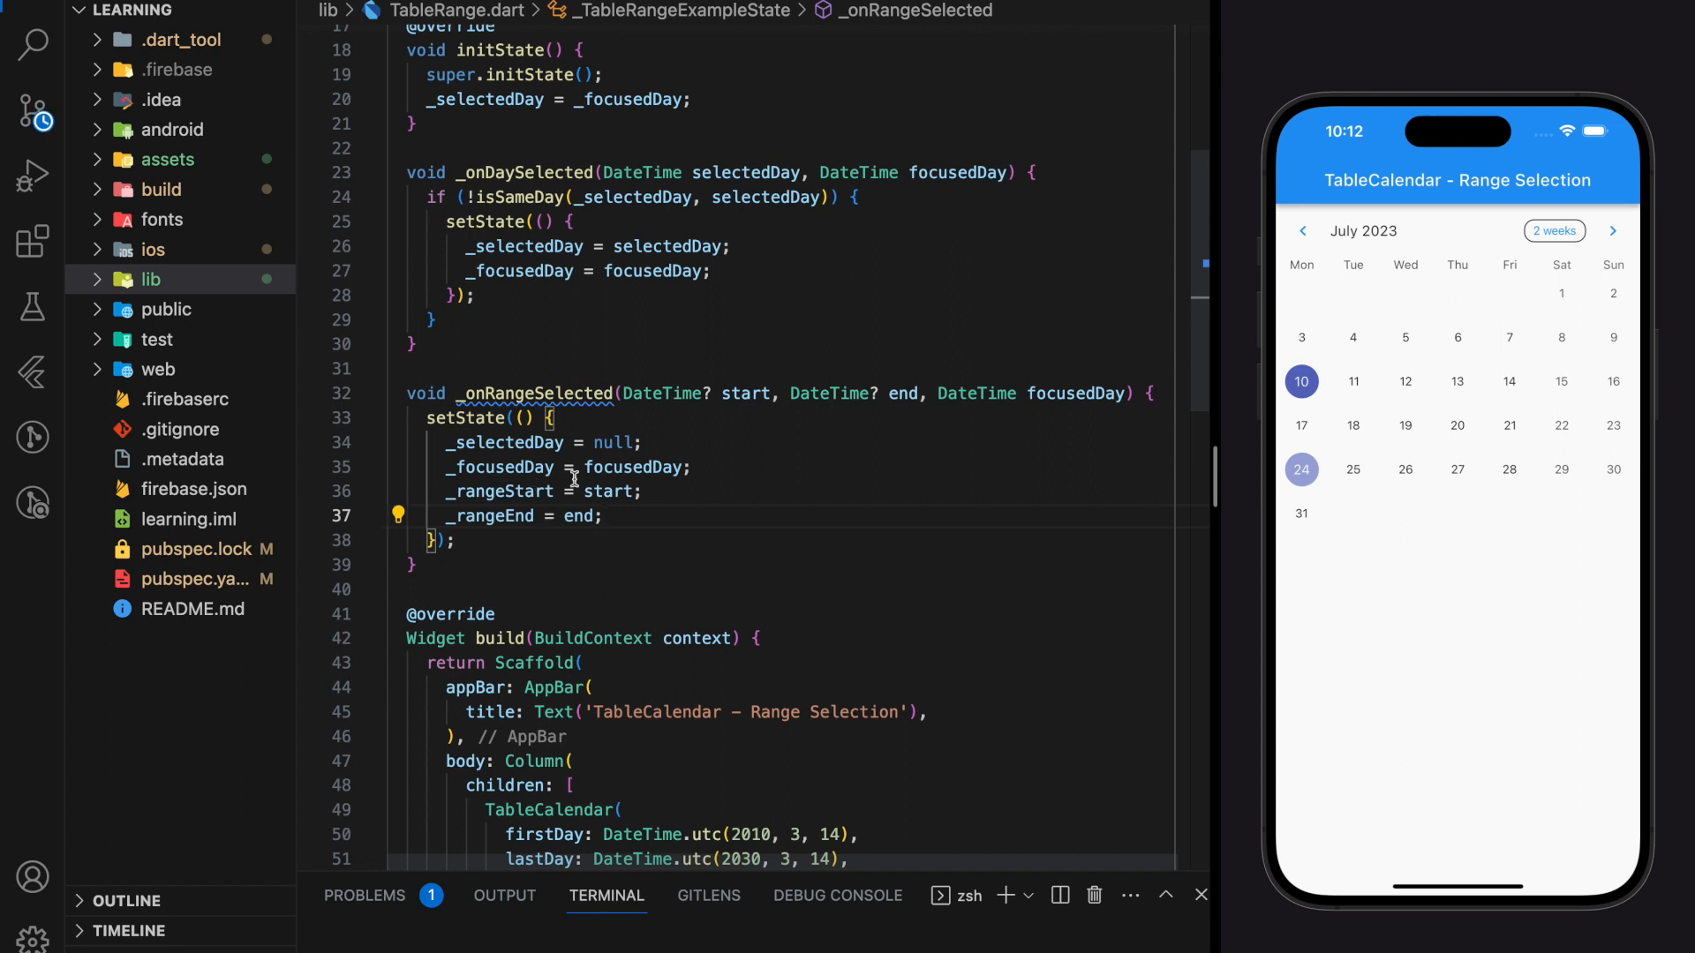
{"action": "scroll", "scroll_direction": "down", "scroll_amount": 3}
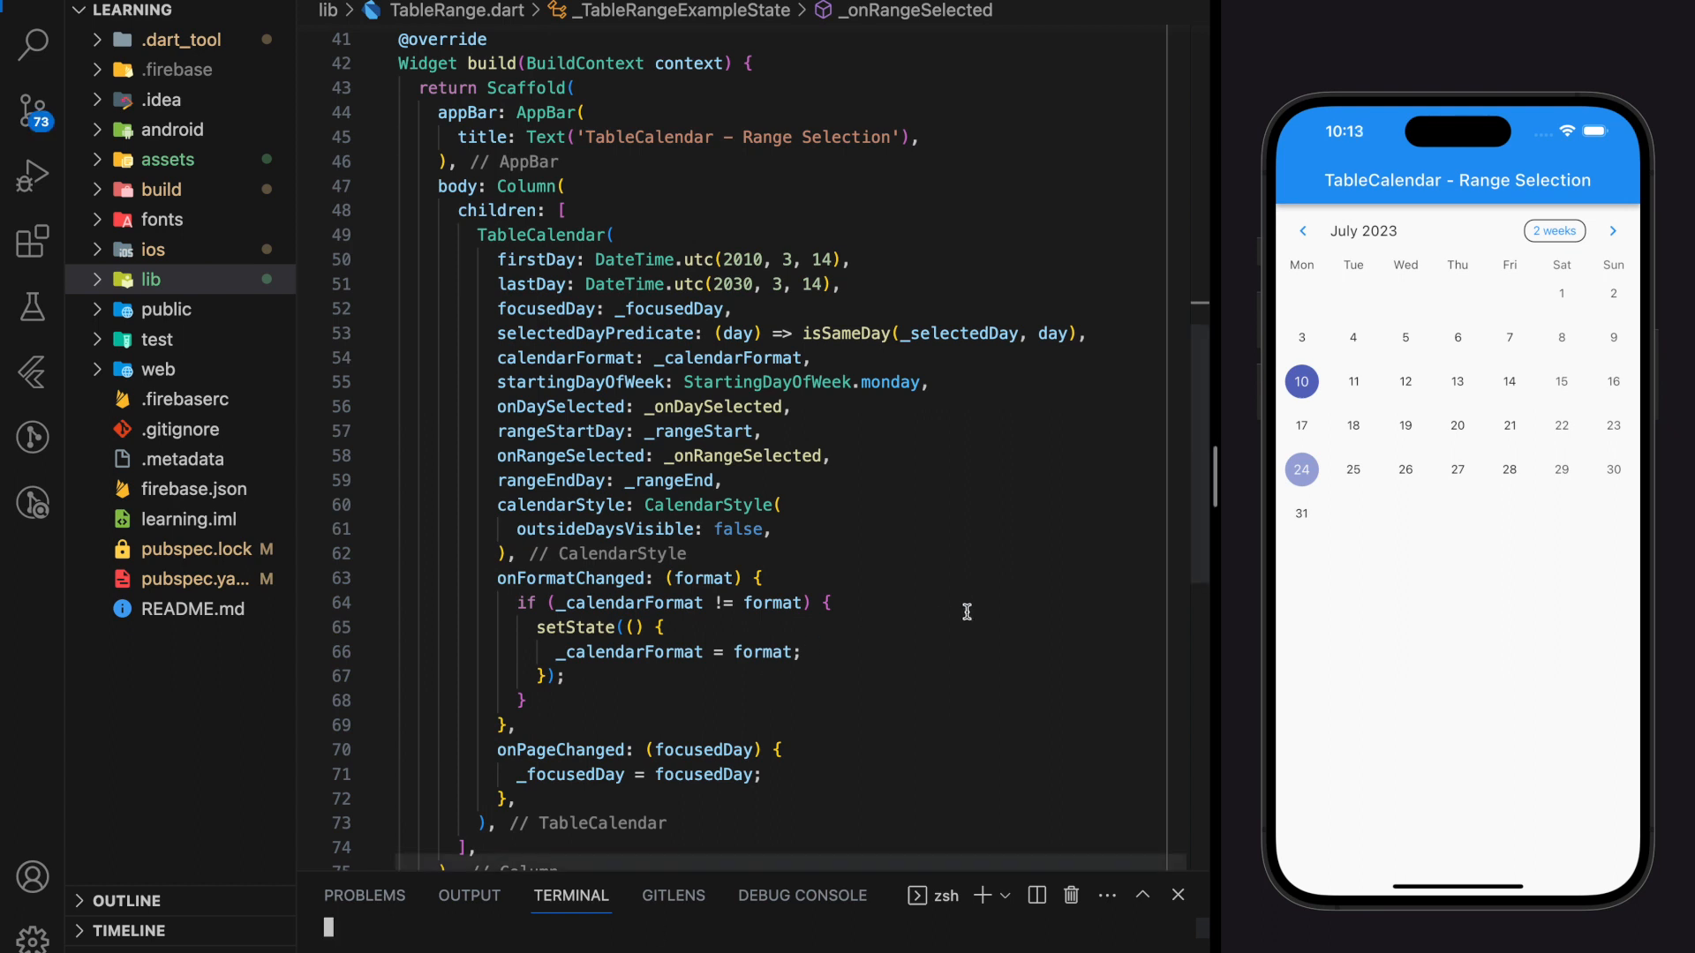
Enable range selection mode on the TableCalendar and hot reload the app
{"action": "left_click", "coordinate": [1510, 425]}
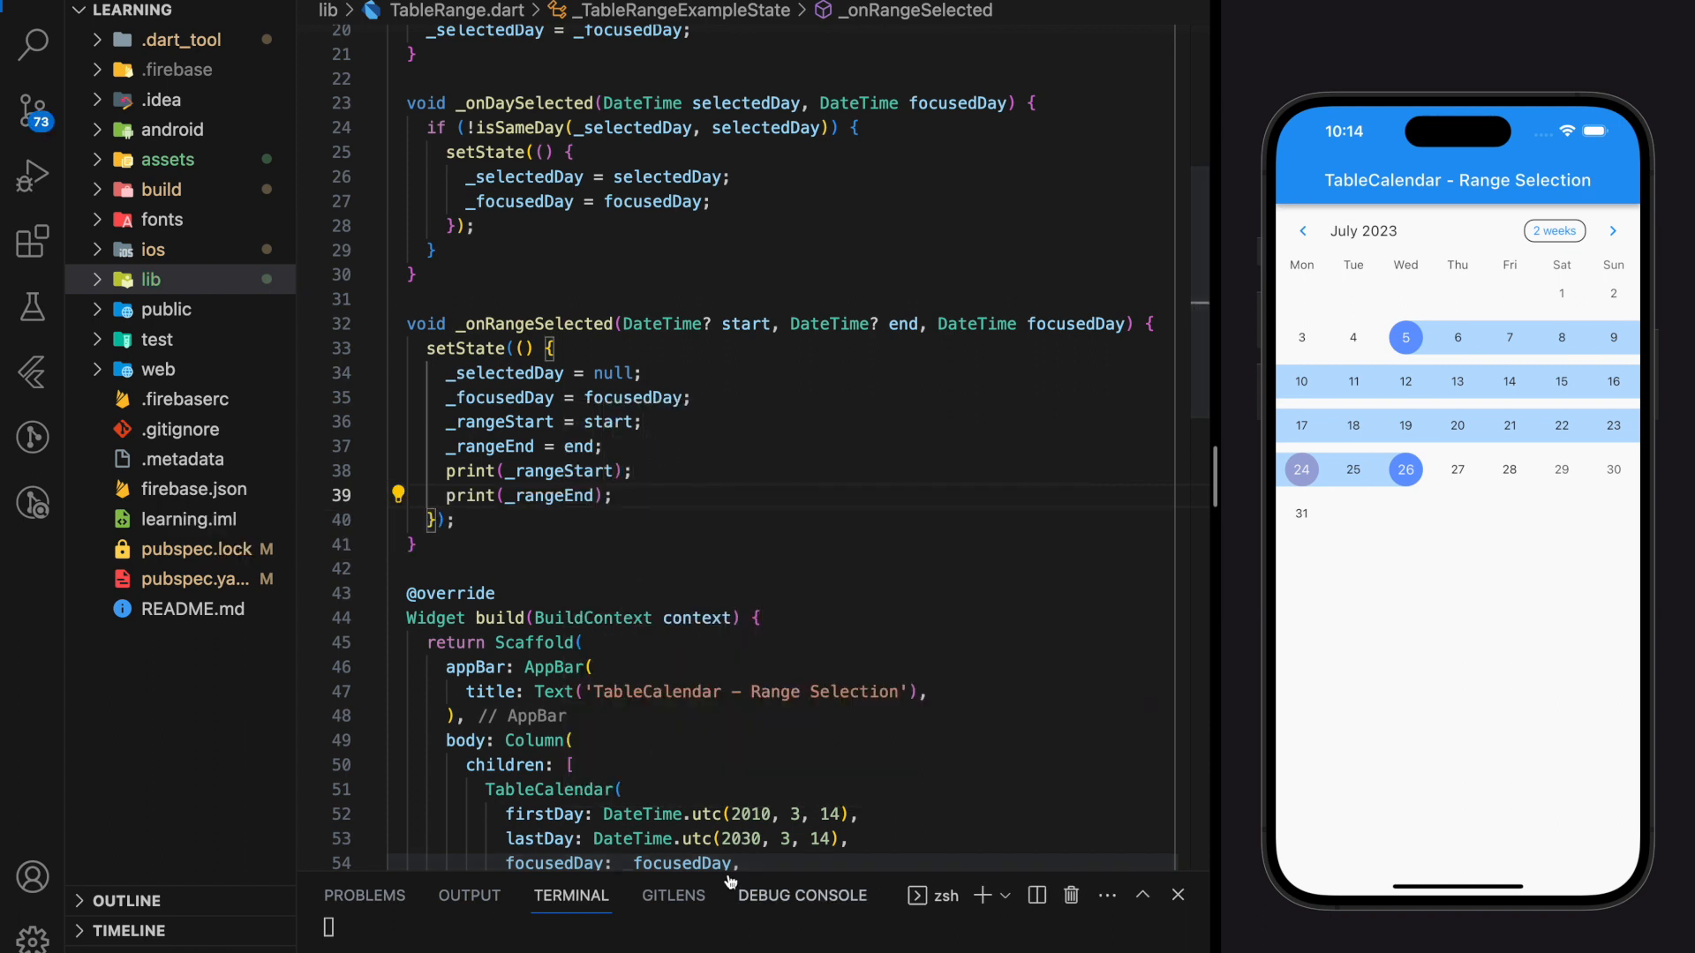
Expand the Terminal panel to view the printed range dates 2023-07-05 and 2023-07-21
{"action": "left_click", "coordinate": [1510, 425]}
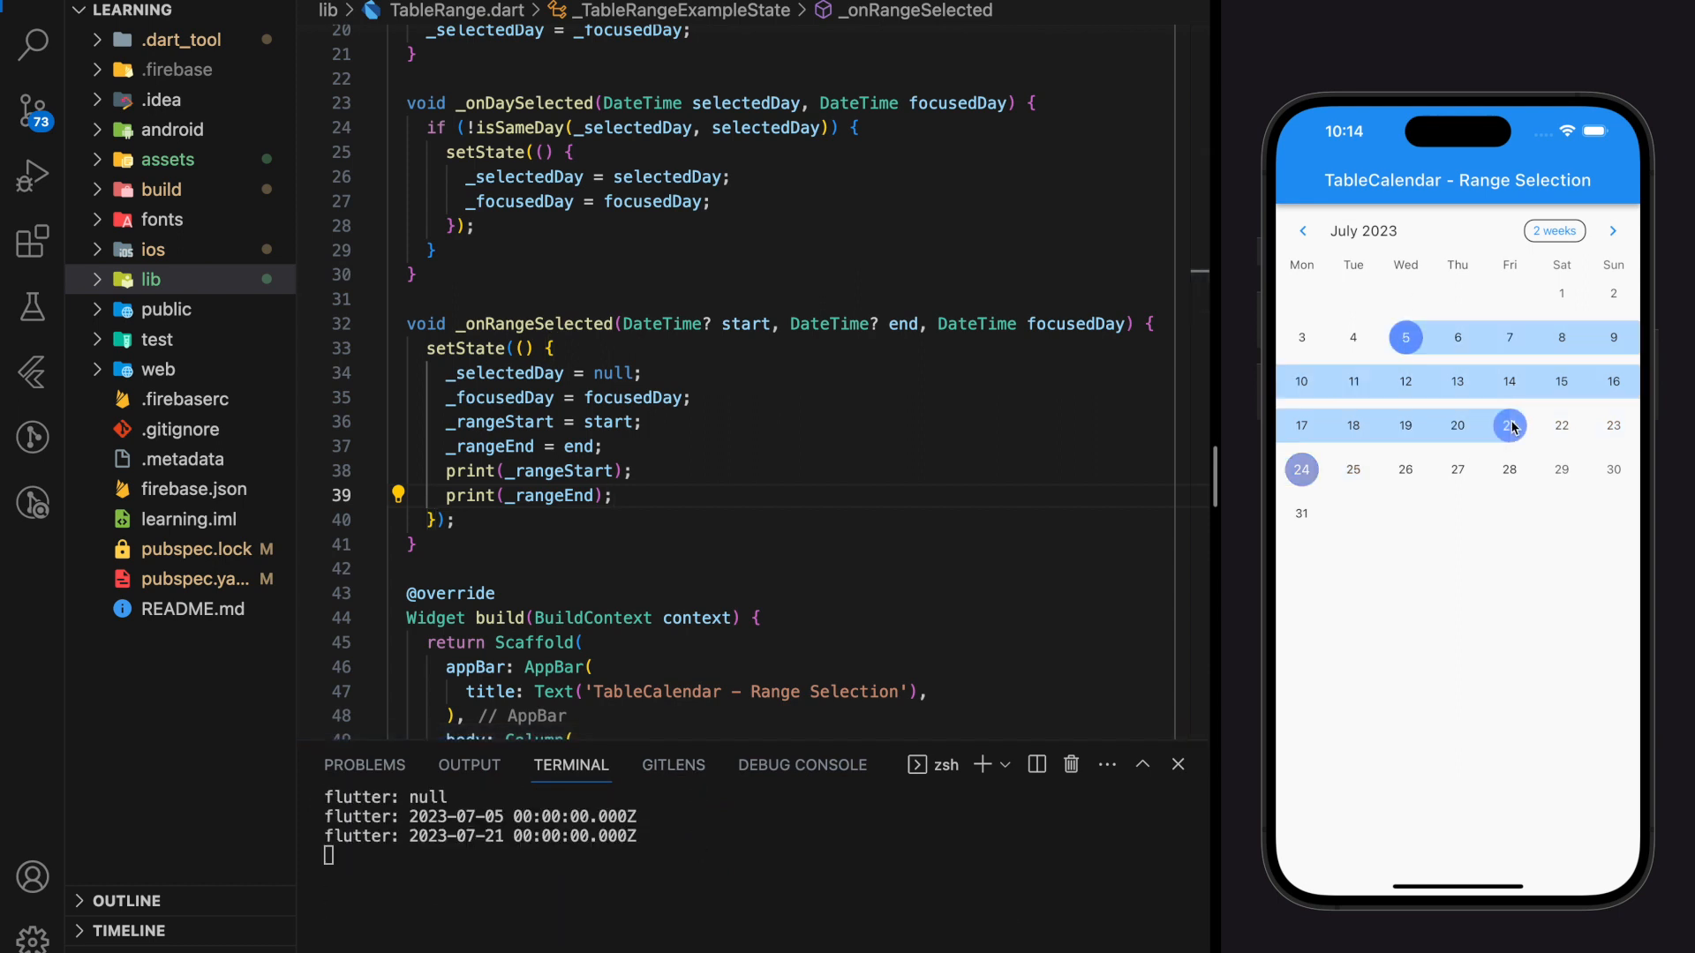